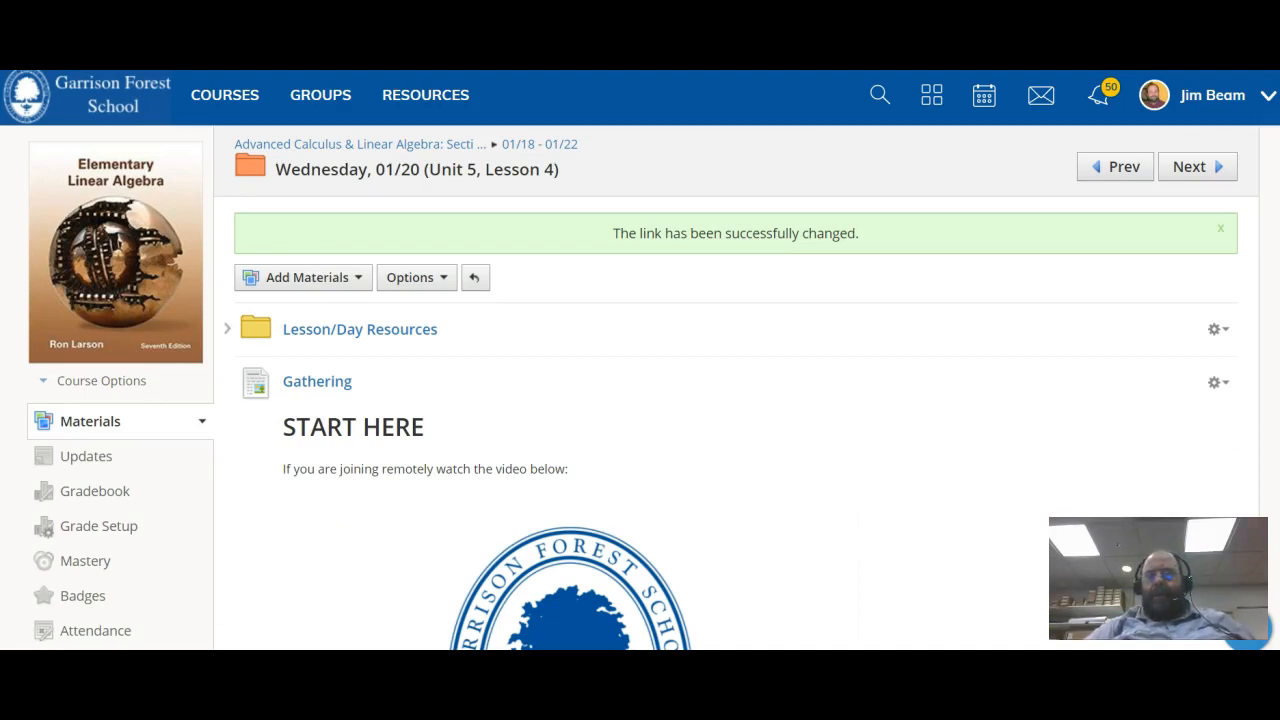
Step: Scroll the lesson page down past the school logo to the objective and its Practice item
scroll("down", 3)
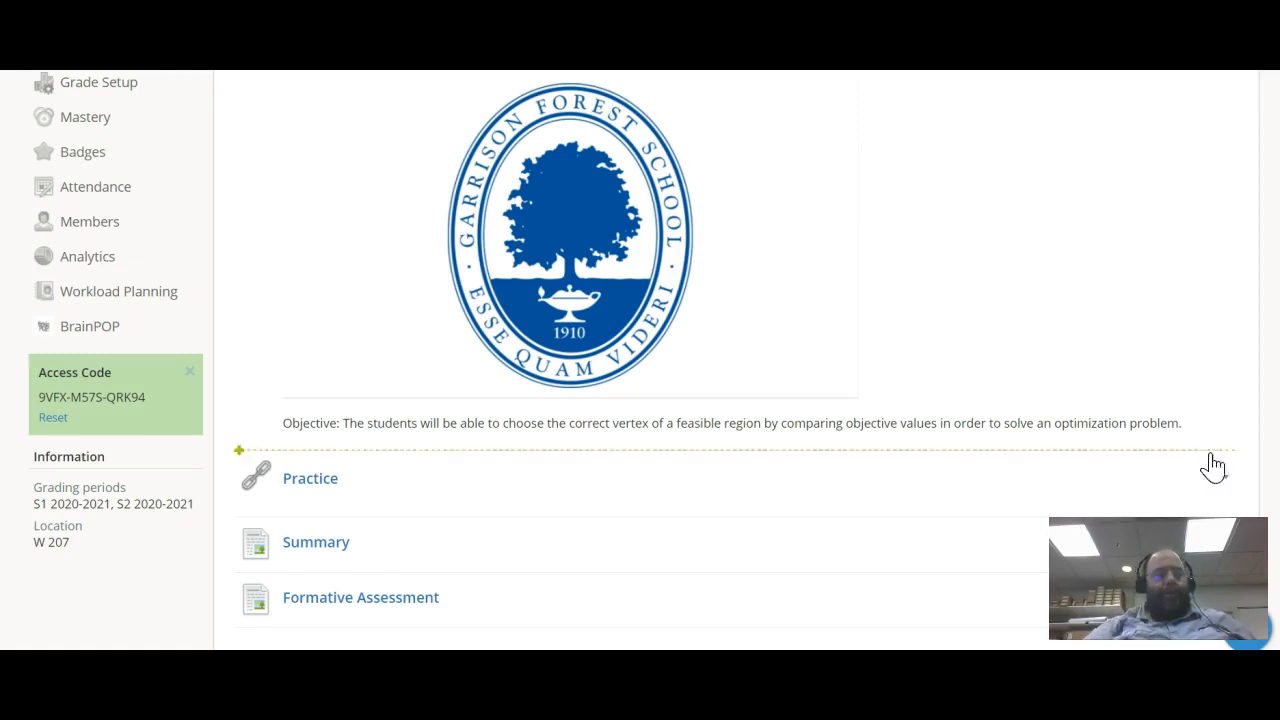
mouse_move(332, 490)
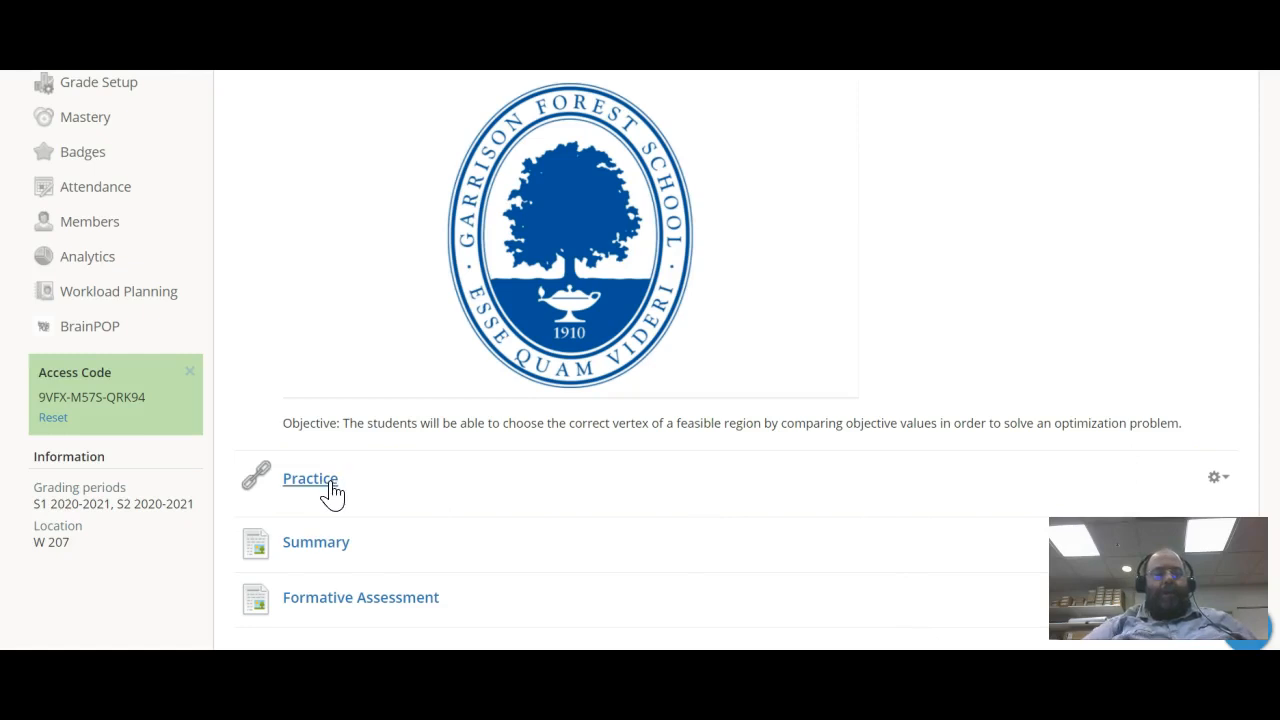
Step: Open the Practice link's Linear Programming Problems PDF and page down to its fourth, last page
left_click(310, 478)
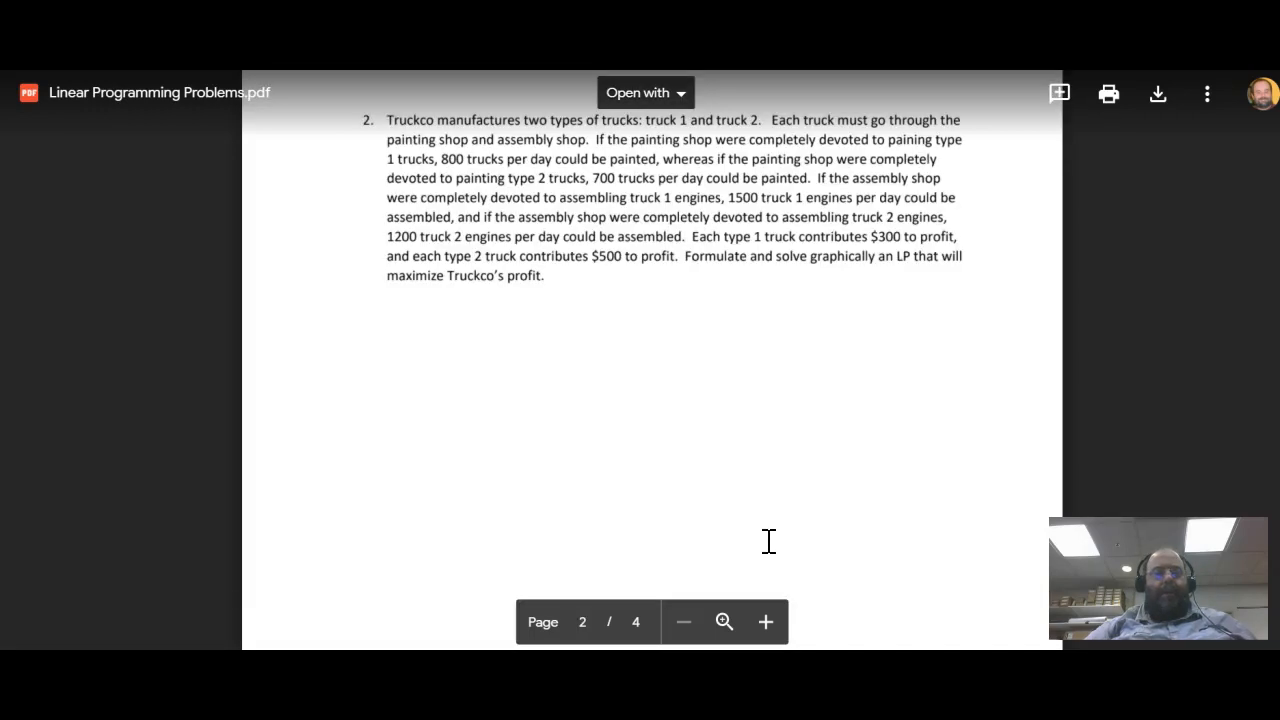
scroll("down", 3)
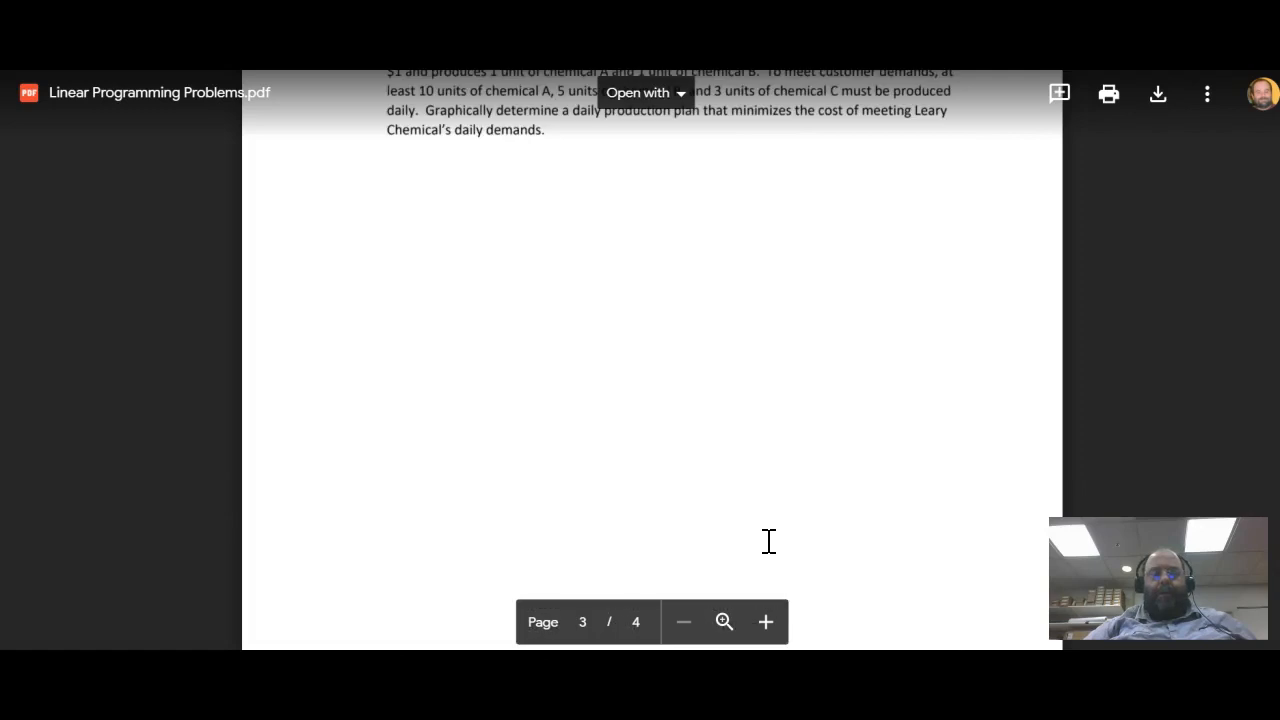
scroll("down", 3)
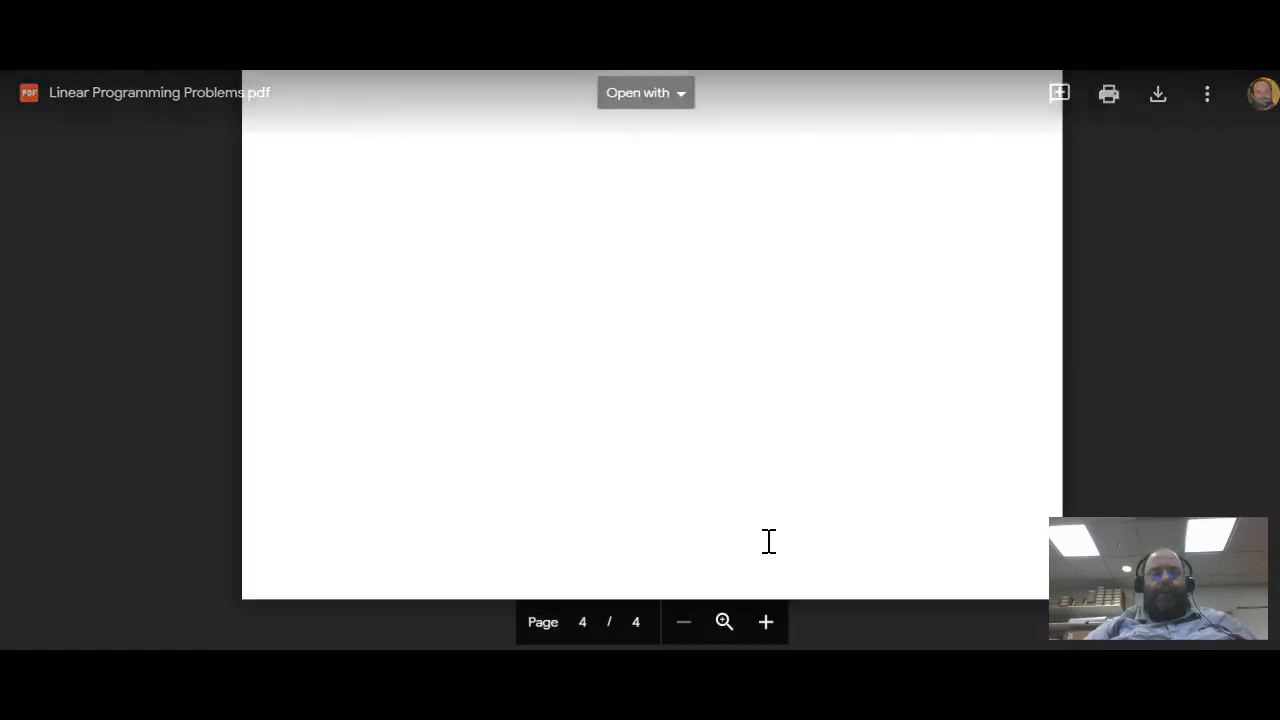